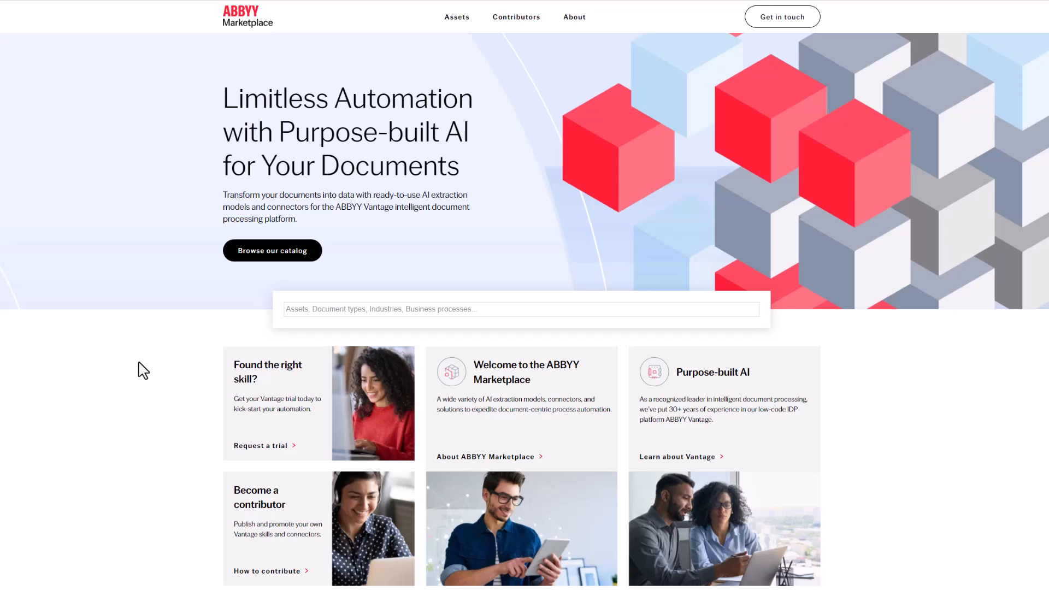
mouse_move(346, 204)
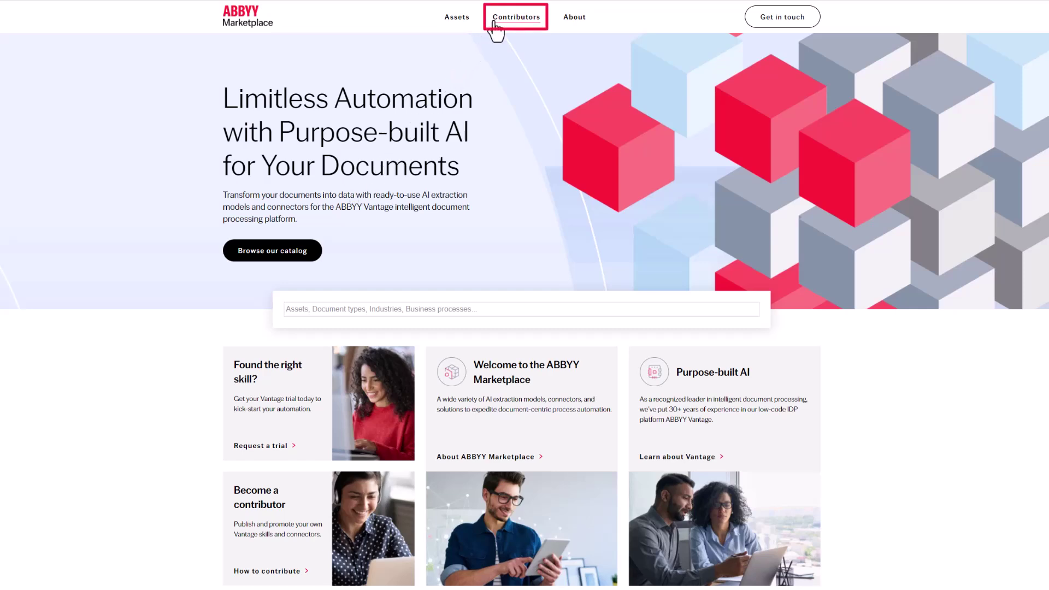
Go to Contributors and reach the Formtran page listing California Real Estate Forms.
click(516, 16)
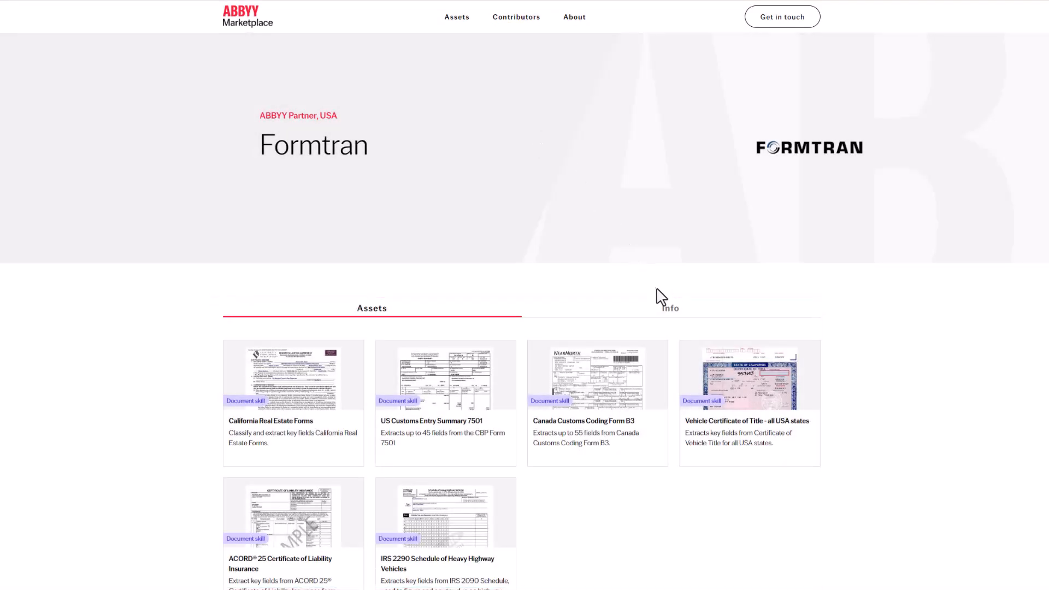
Return to the ABBYY Marketplace home page with the Limitless Automation banner.
click(670, 308)
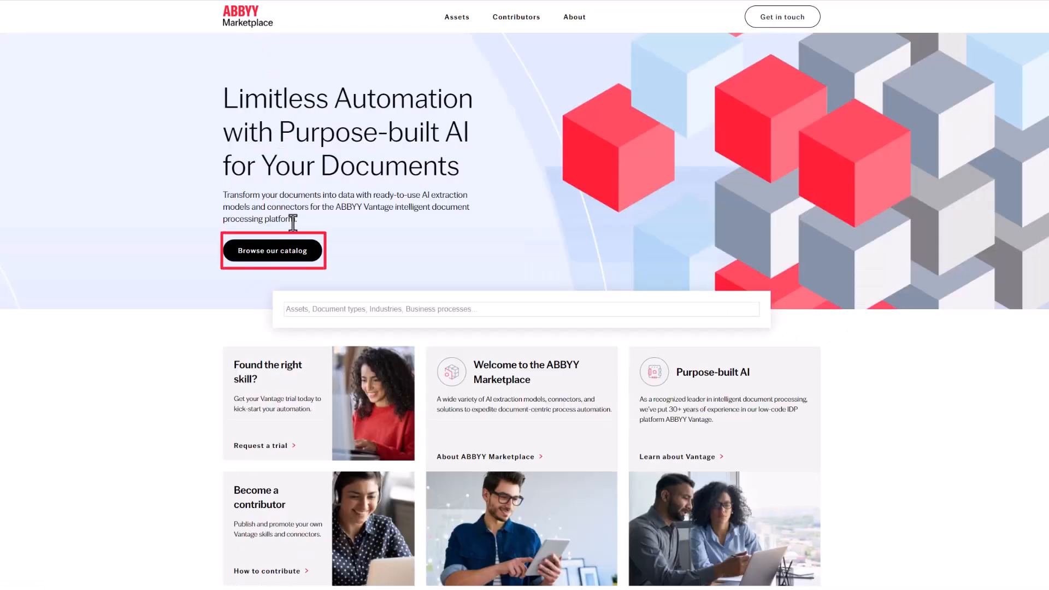
mouse_move(297, 253)
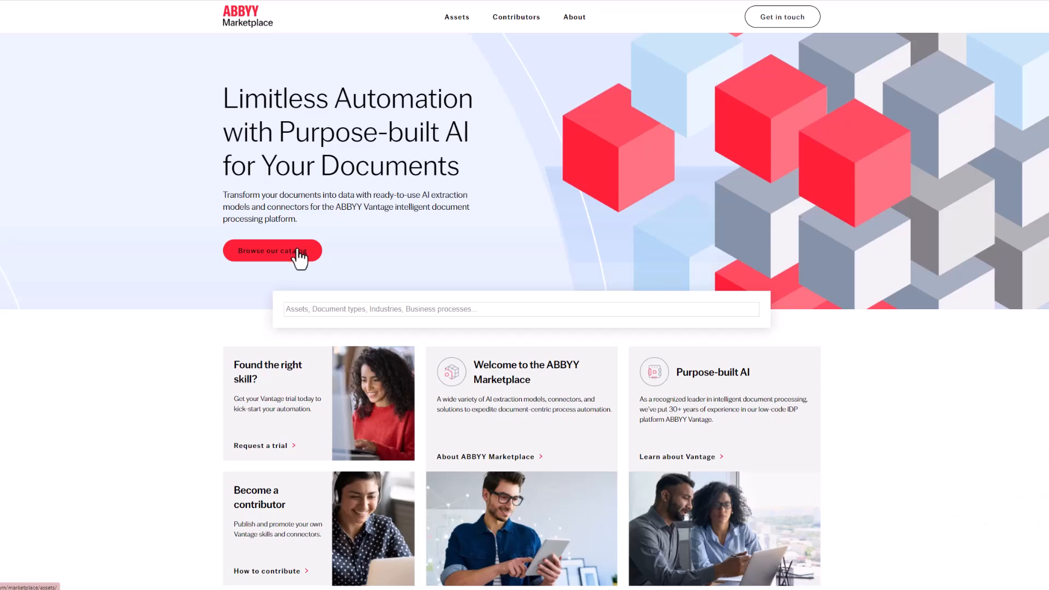
Browse the full catalog, try searches for 'receipt' and 'rechnung', then clear back to all 106 assets.
click(272, 250)
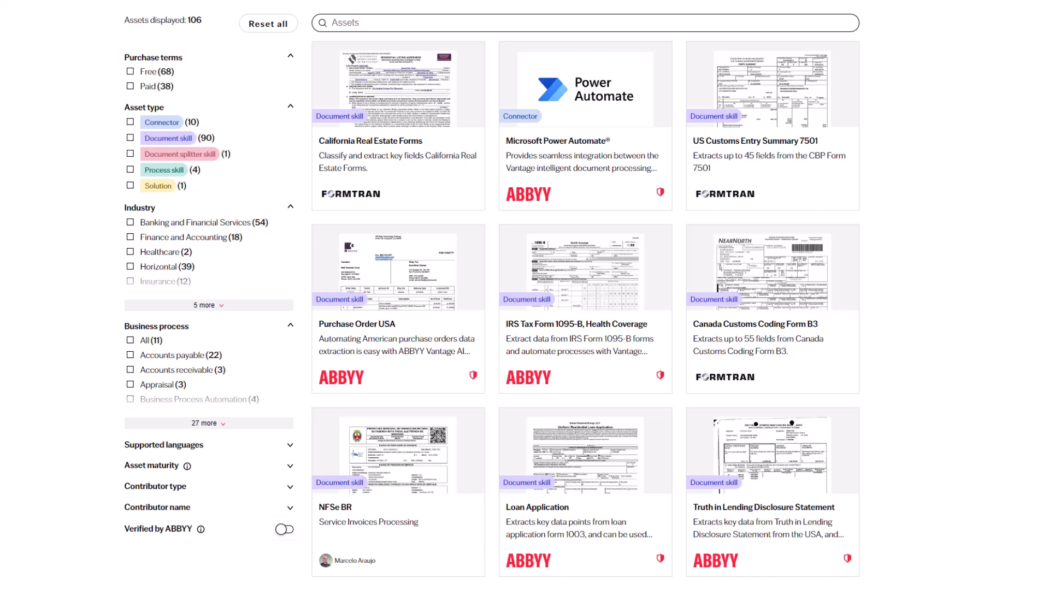
scroll(up, 3)
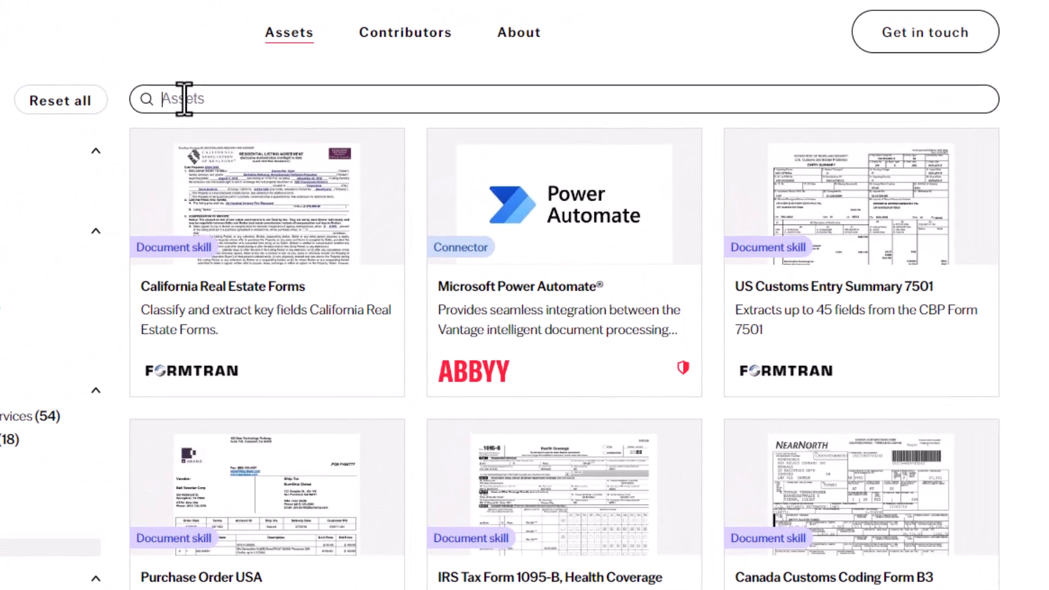
text(receipt)
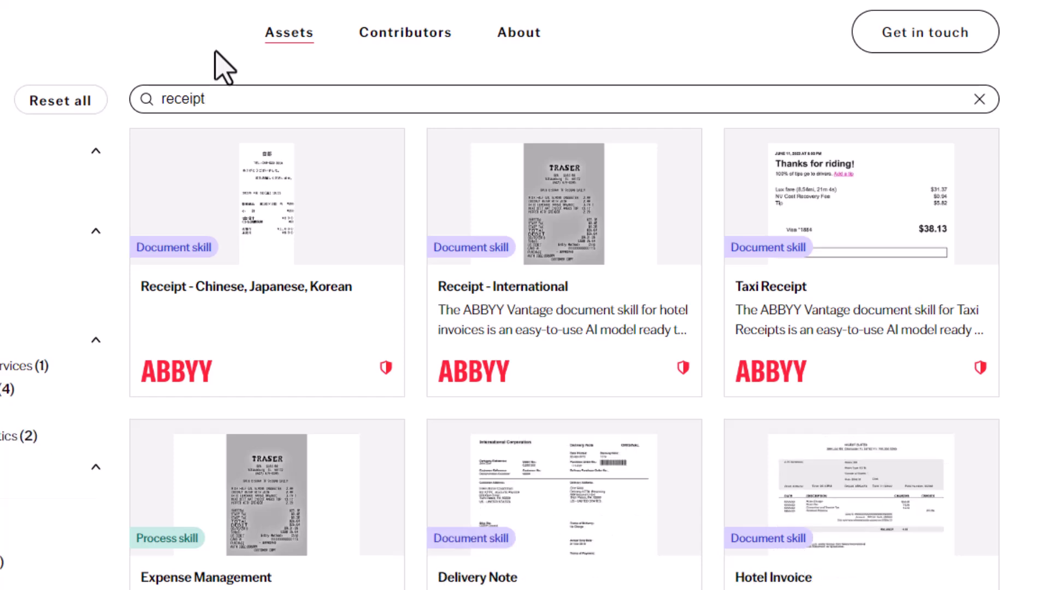
text(re)
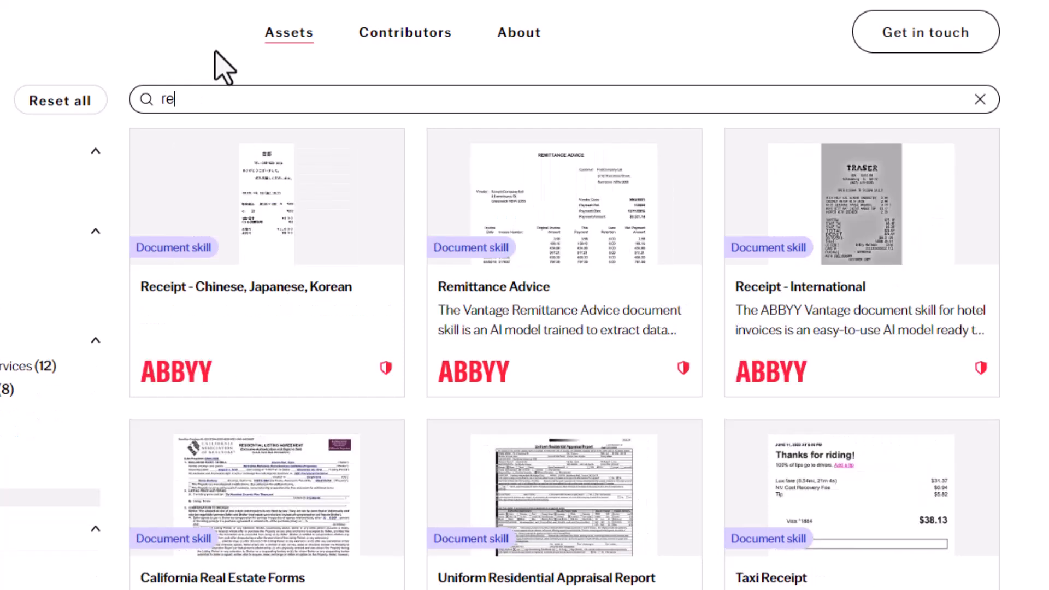
text(rechnung)
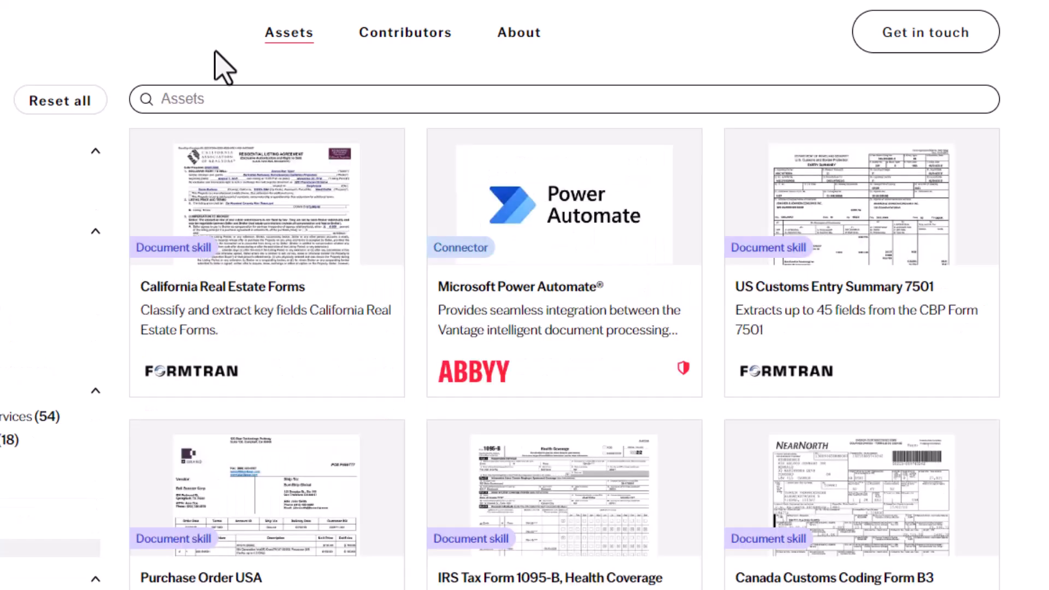
Reach the California Real Estate Forms card in the catalog and view its asset page.
scroll(down, 3)
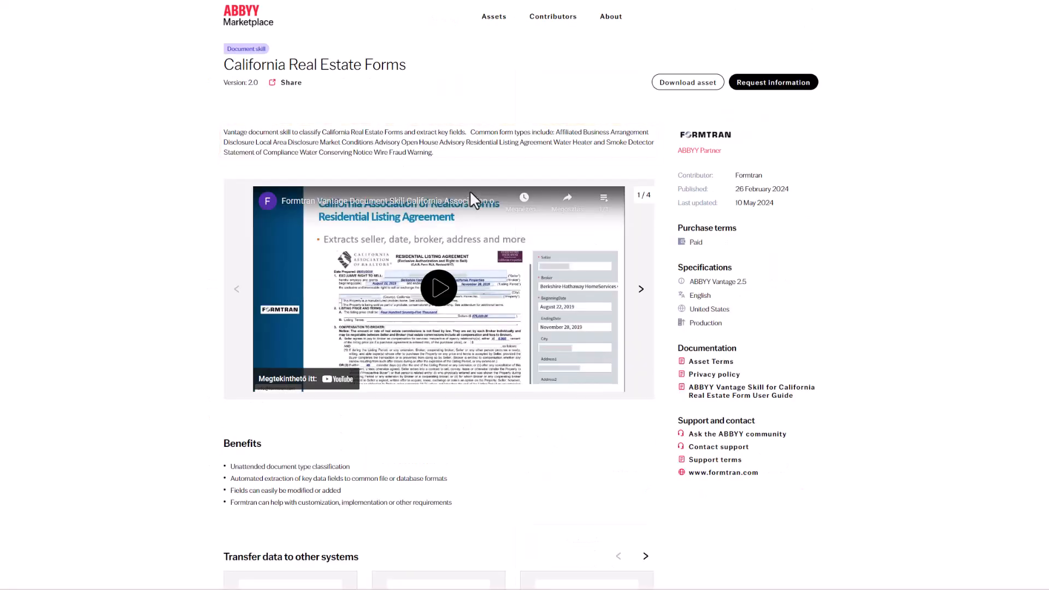
click(640, 289)
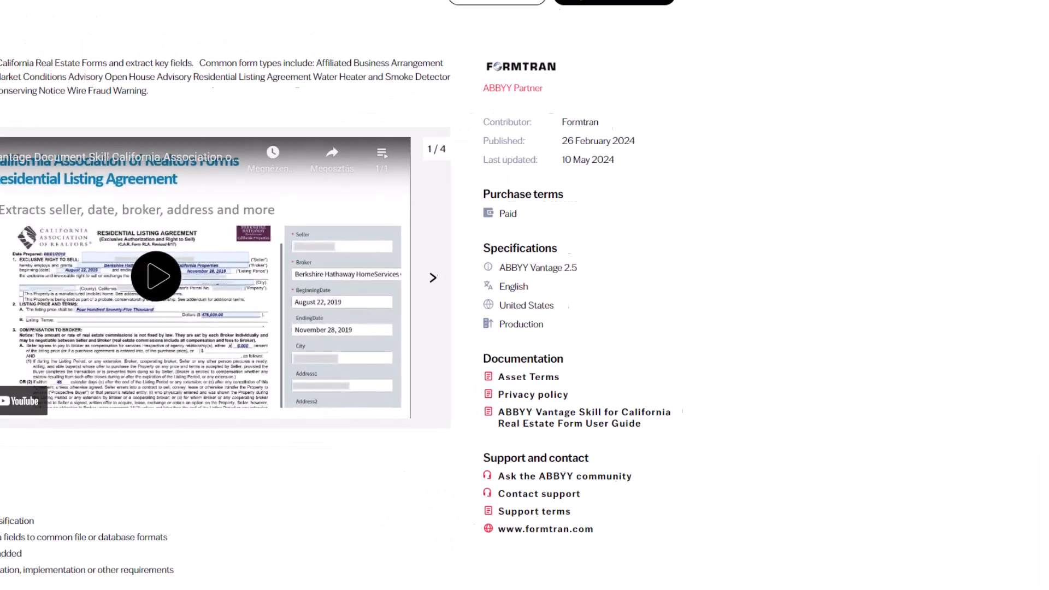
scroll(up, 3)
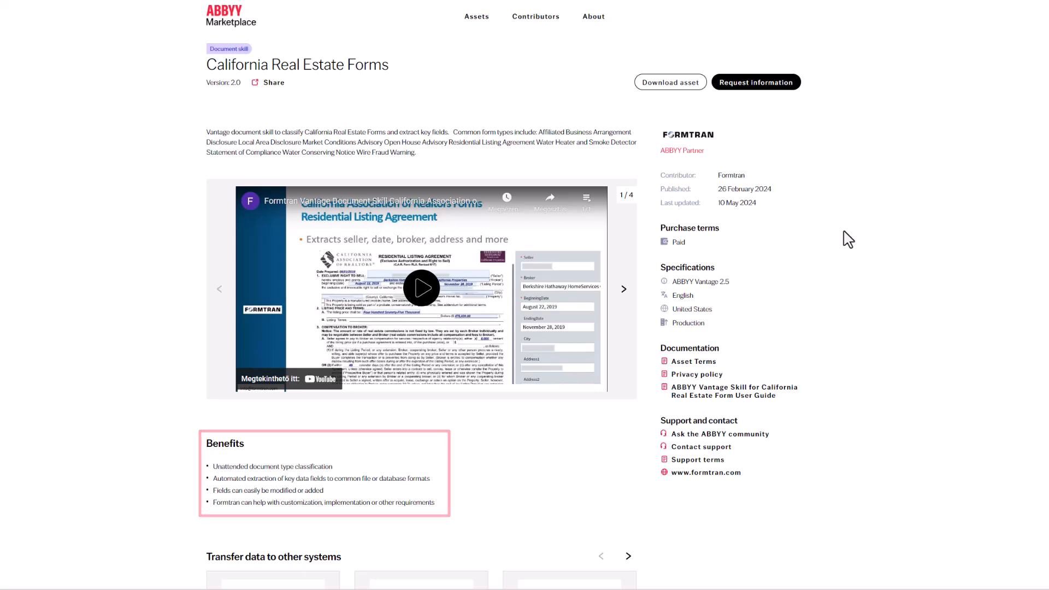
scroll(down, 3)
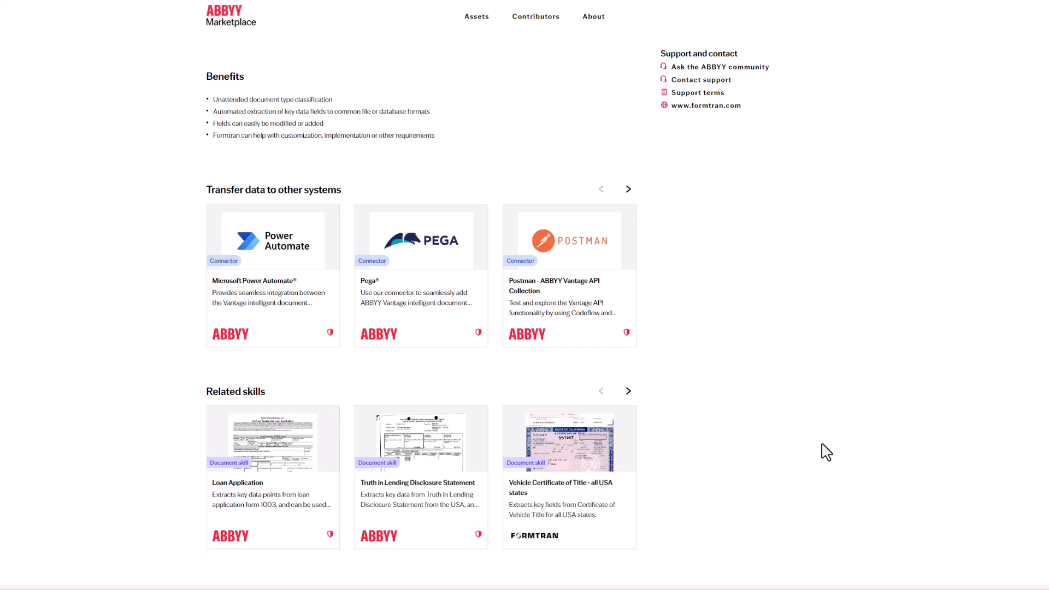
mouse_move(842, 405)
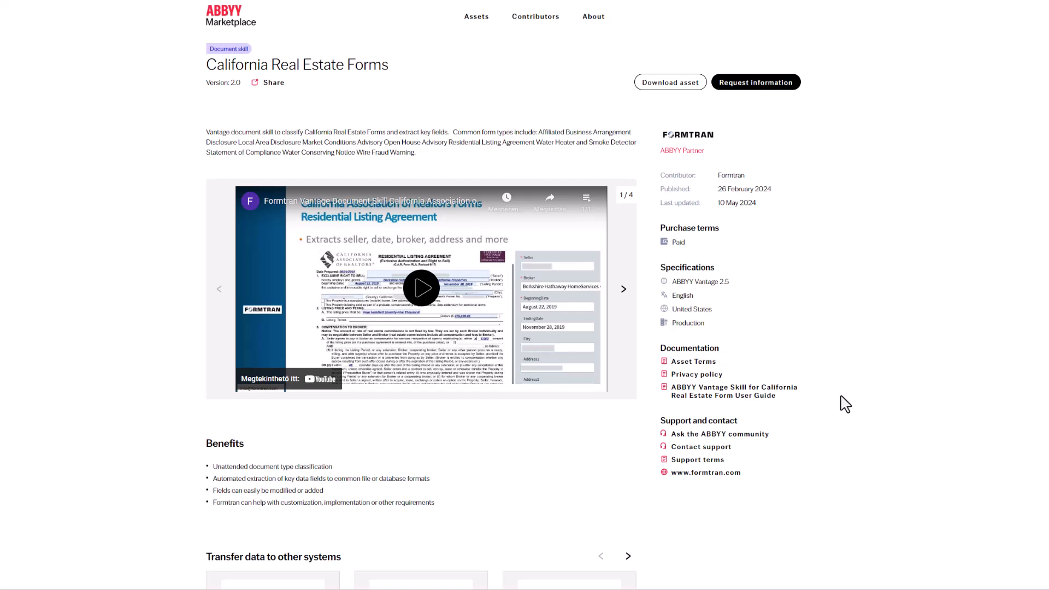
mouse_move(672, 105)
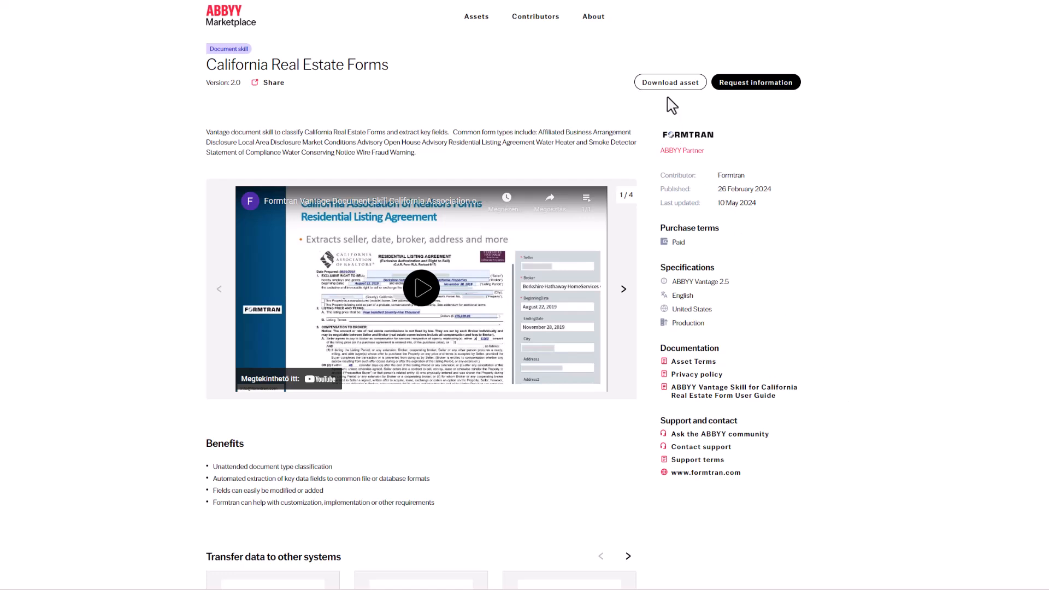
Bring up and dismiss the Download asset confirmation, then the Contact Contributor form.
click(671, 82)
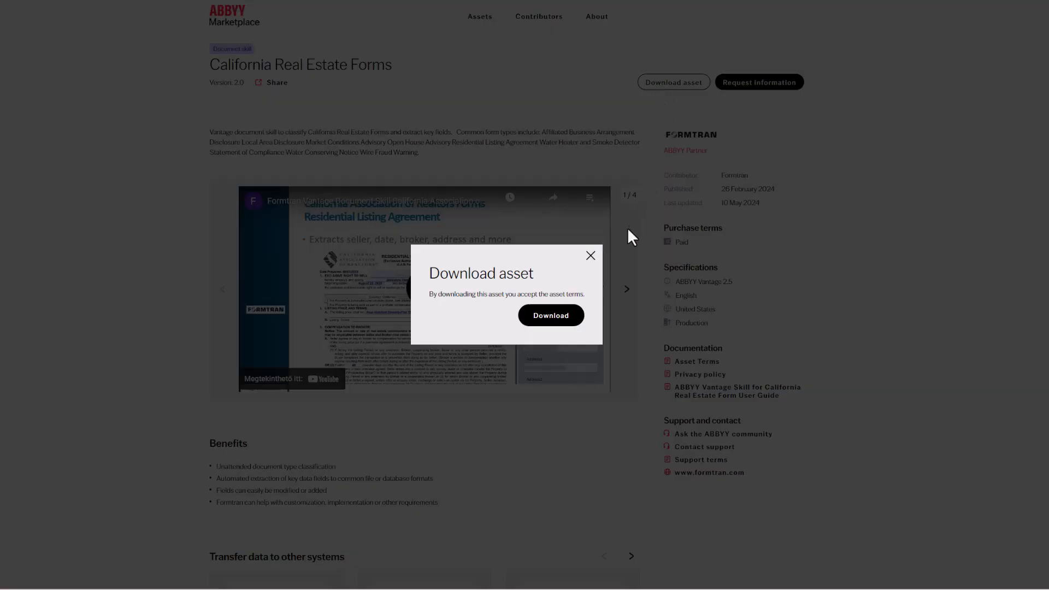
click(591, 256)
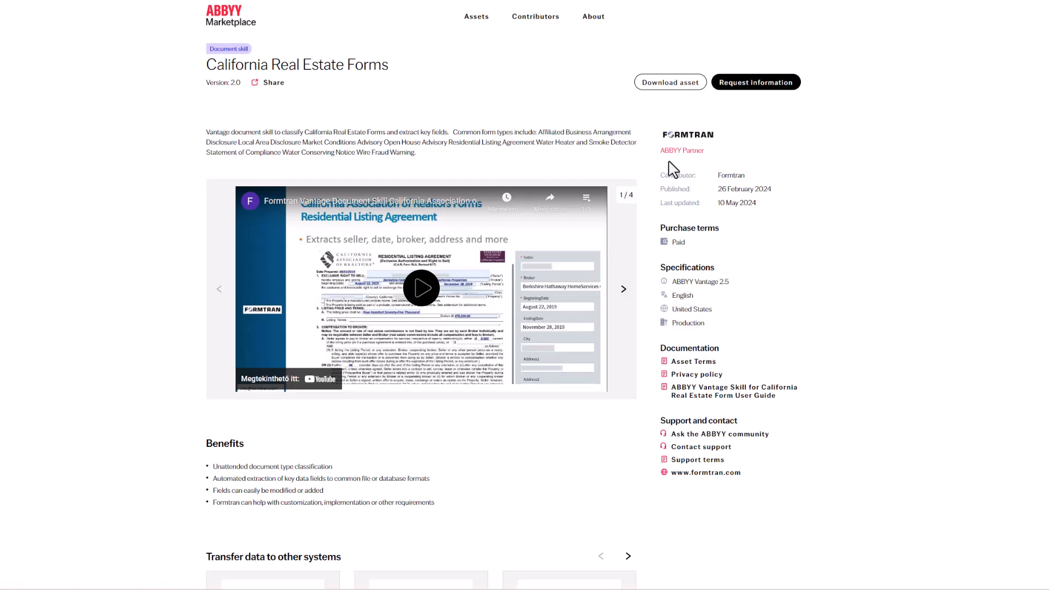
click(757, 82)
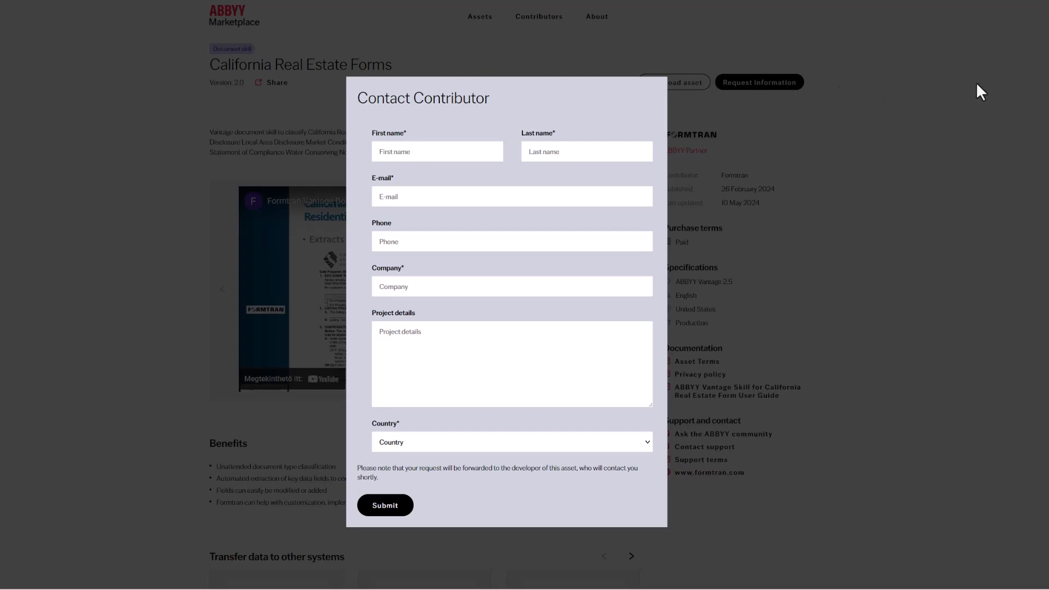
click(981, 92)
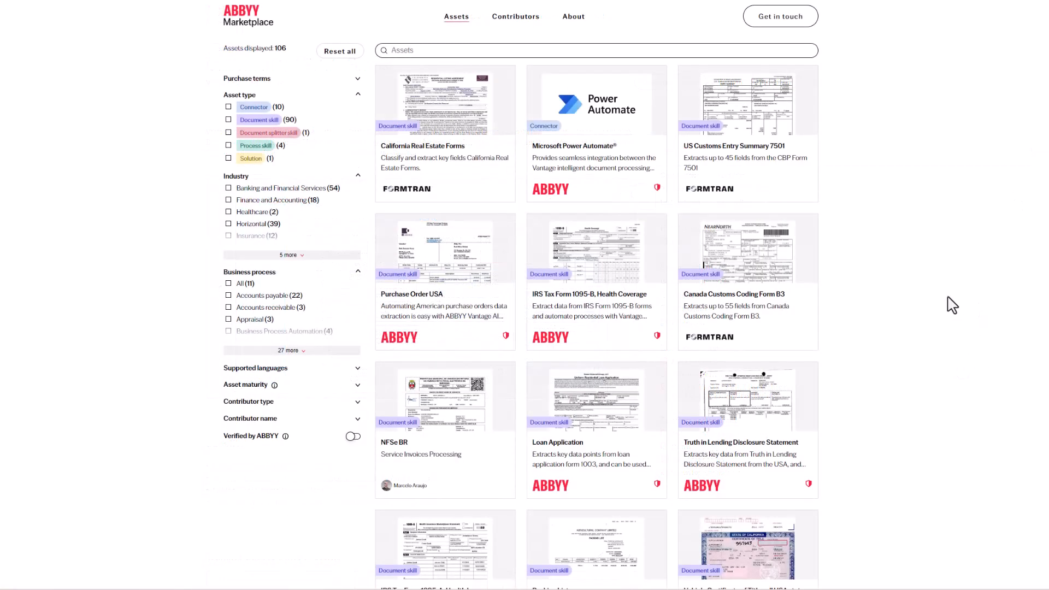
Filter the asset catalog with the search 'rece', narrowing it to 29 assets.
text(rece)
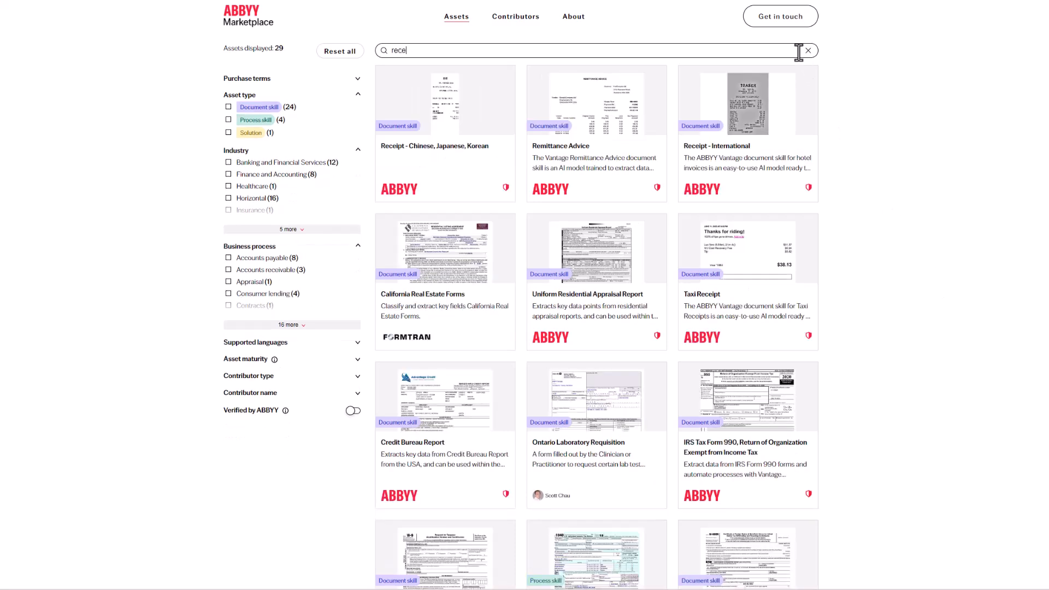